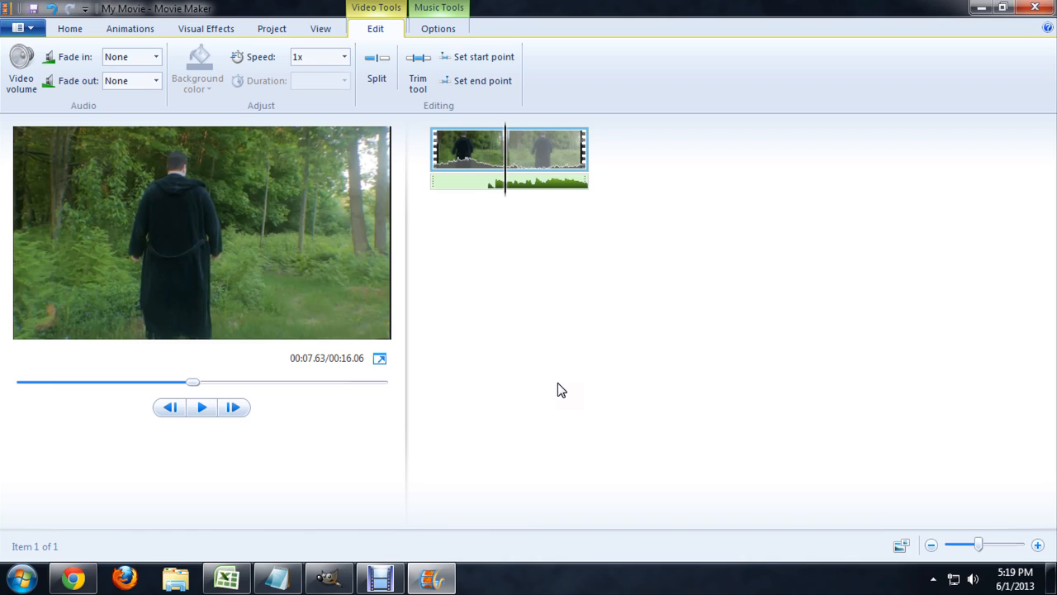
{"action": "mouse_move", "coordinate": [509, 195]}
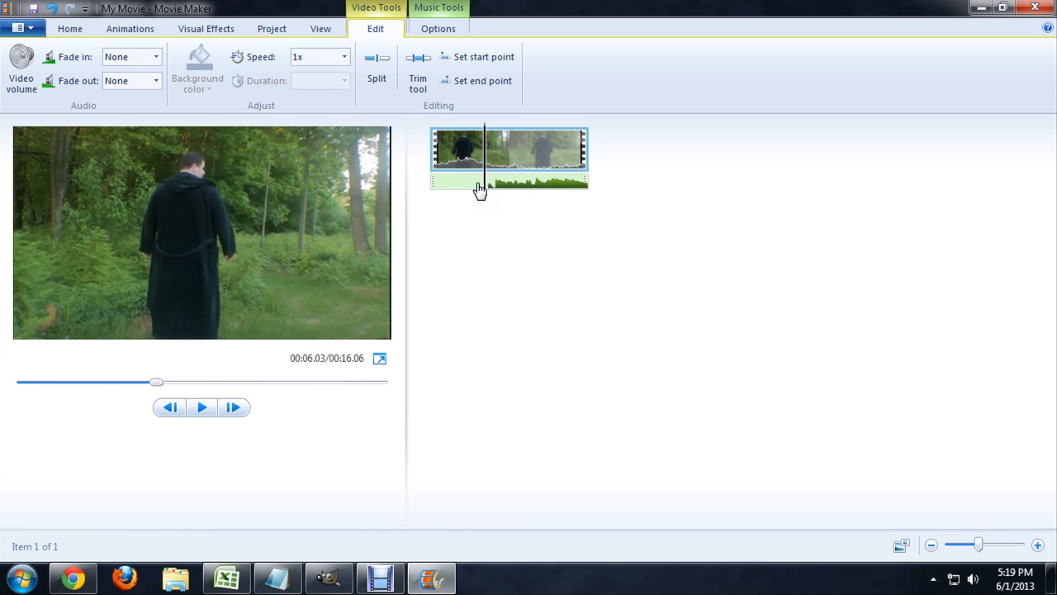
- Remove the My Movie title card and add a caption placeholder at the start of the forest clip
{"action": "left_click_drag", "start_coordinate": [156, 382], "coordinate": [141, 382]}
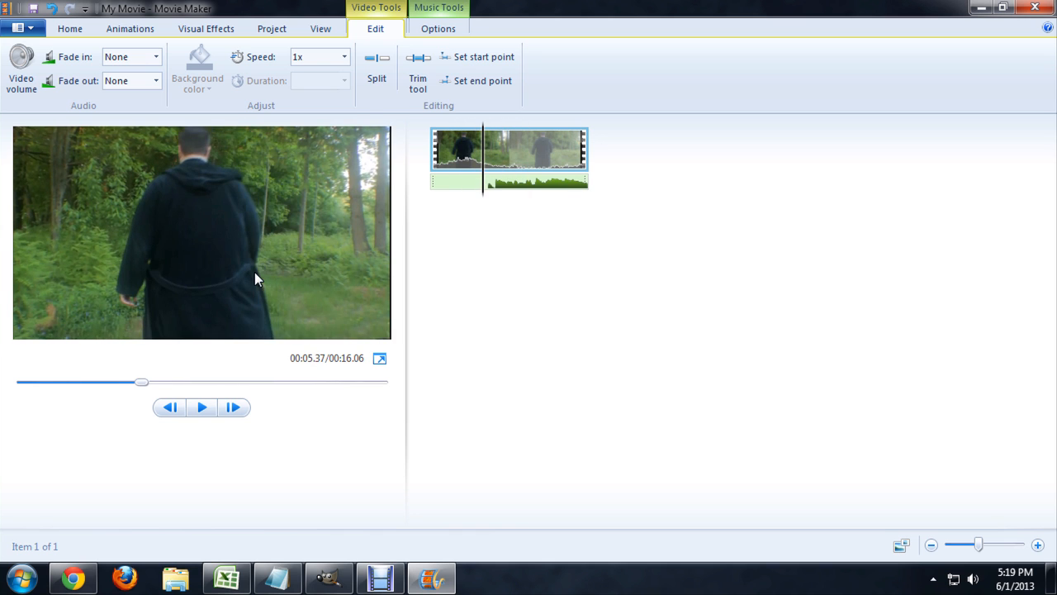
{"action": "mouse_move", "coordinate": [122, 114]}
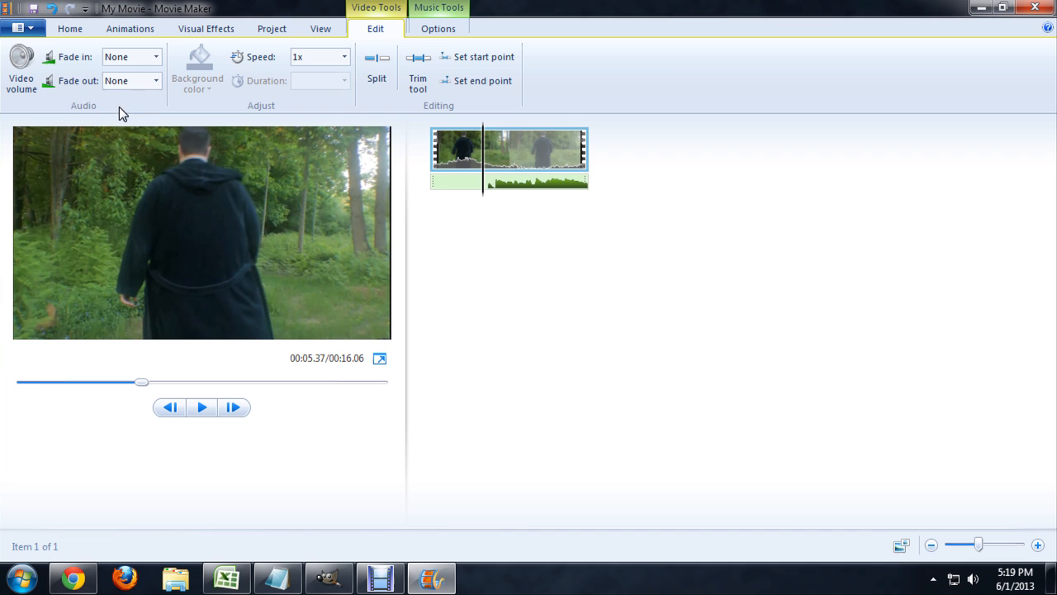
{"action": "left_click", "coordinate": [70, 28]}
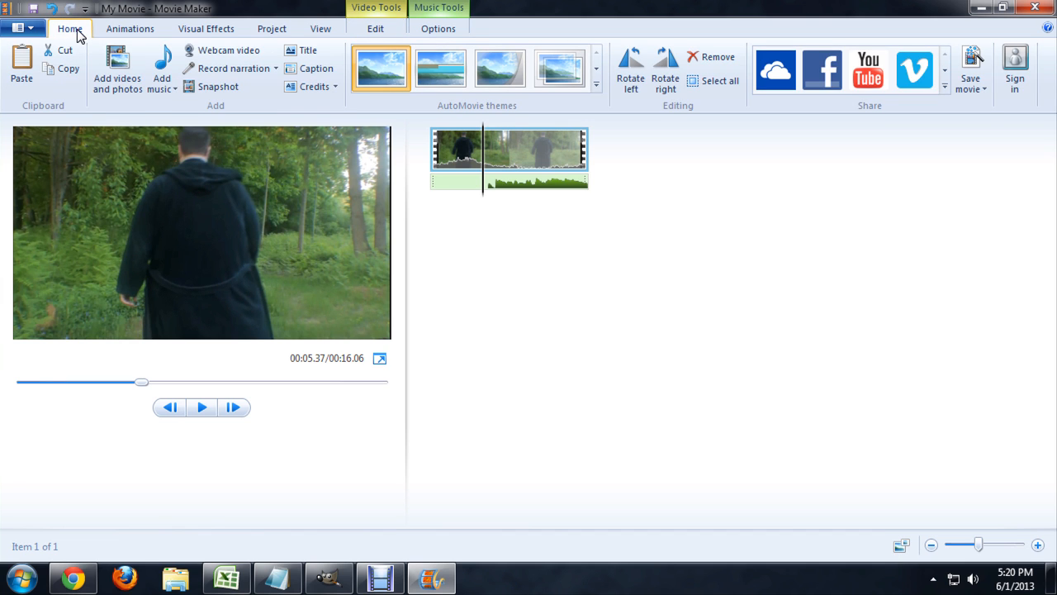
{"action": "mouse_move", "coordinate": [315, 67]}
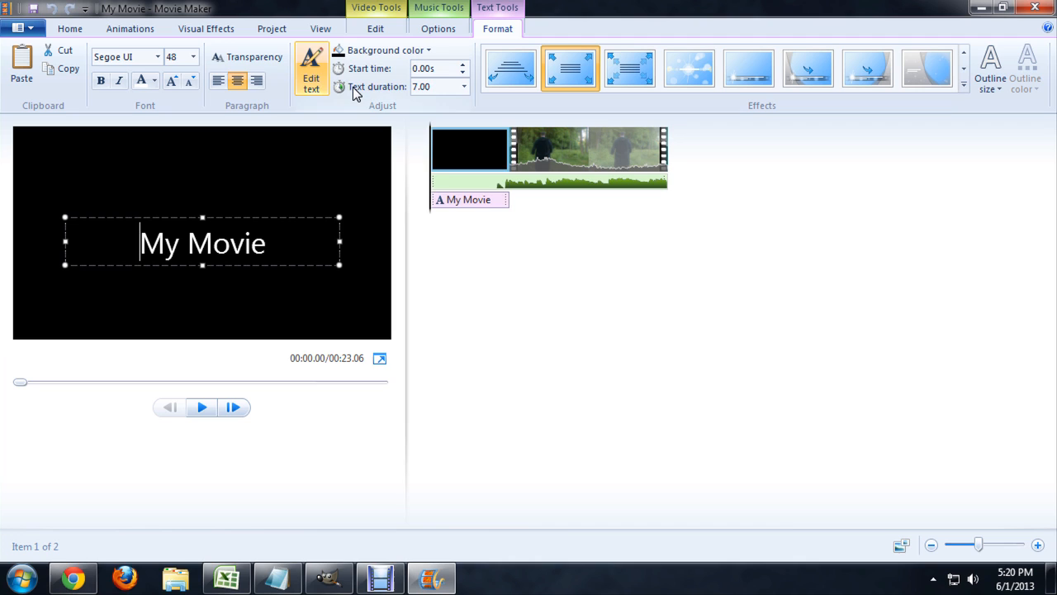
{"action": "mouse_move", "coordinate": [469, 149]}
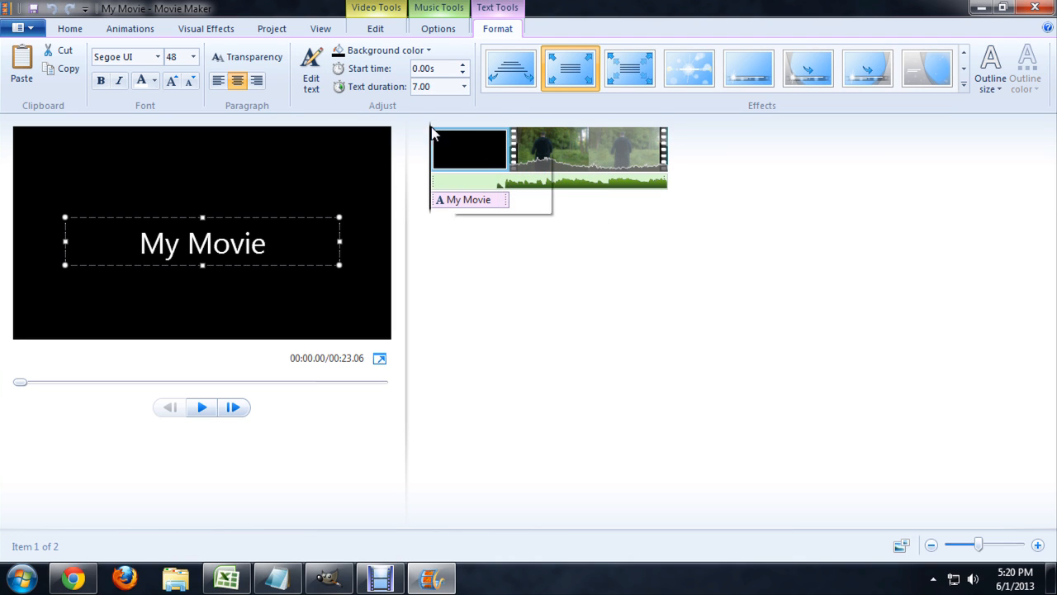
{"action": "left_click", "coordinate": [495, 264]}
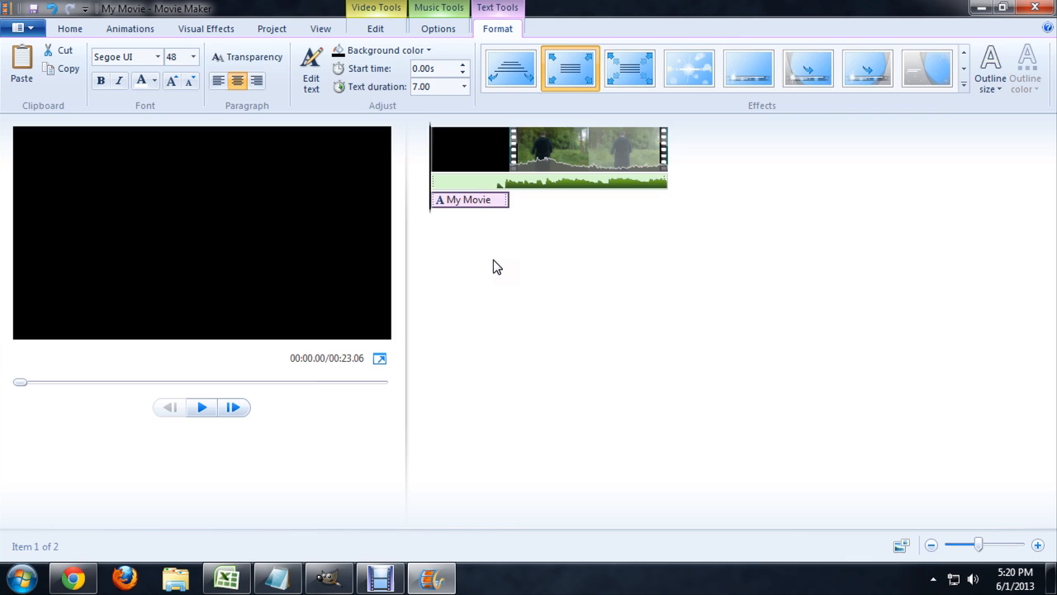
{"action": "left_click", "coordinate": [311, 68]}
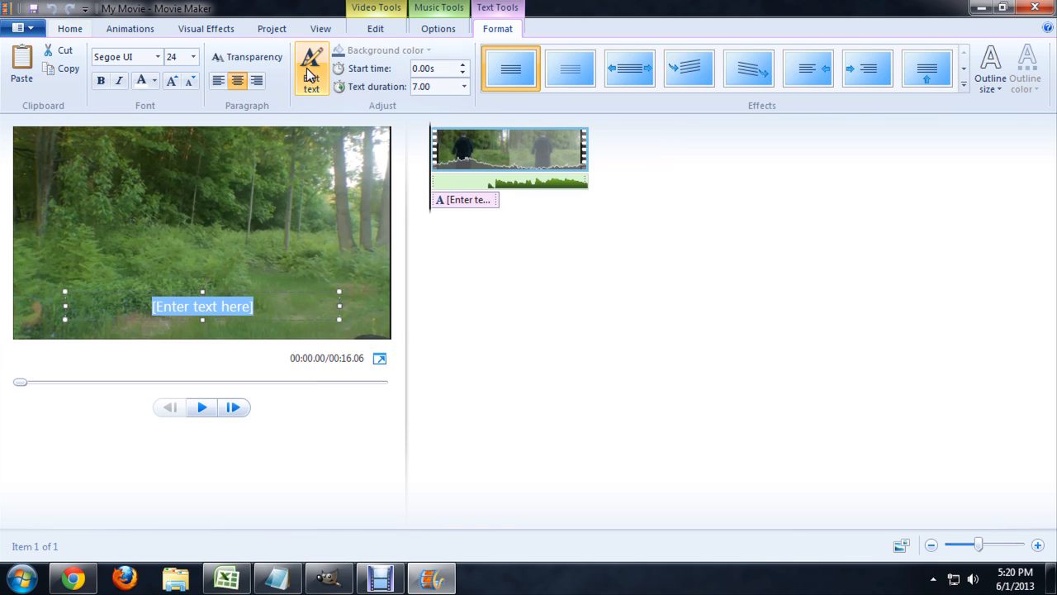
{"action": "mouse_move", "coordinate": [494, 206]}
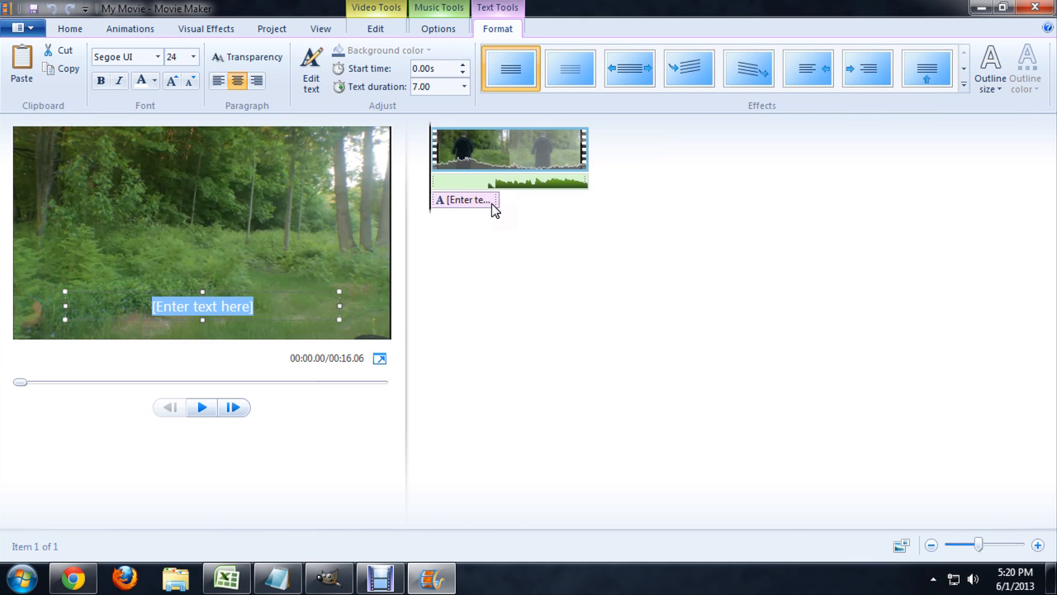
{"action": "mouse_move", "coordinate": [280, 311]}
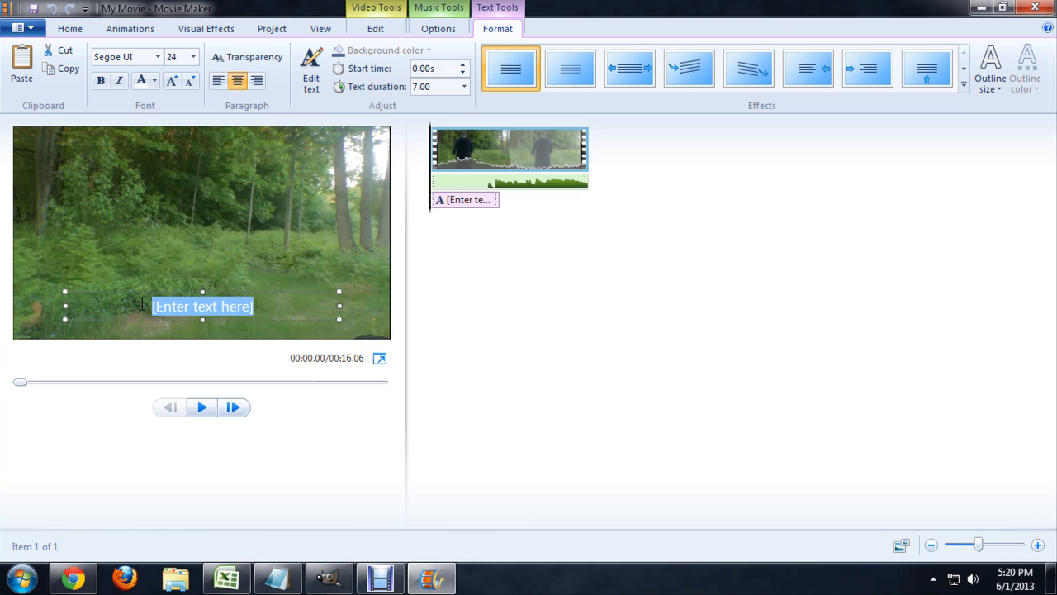
- Make the caption read 'Speach' instead of the placeholder text
{"action": "type", "text": "Speach"}
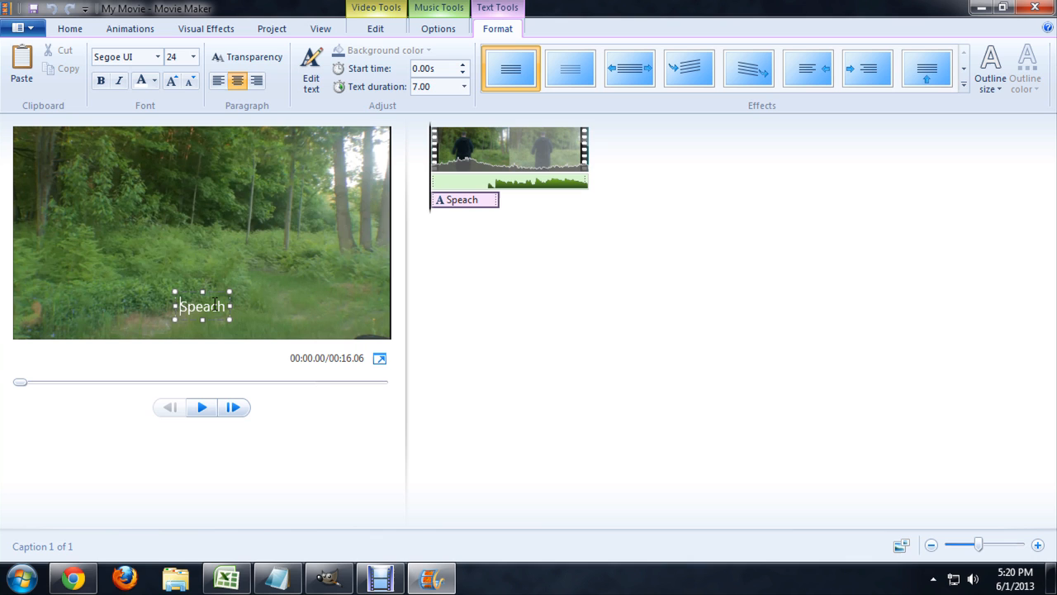
- Apply an entrance animation from the Effects gallery to the 'Speach' caption
{"action": "left_click_drag", "start_coordinate": [202, 305], "coordinate": [64, 168]}
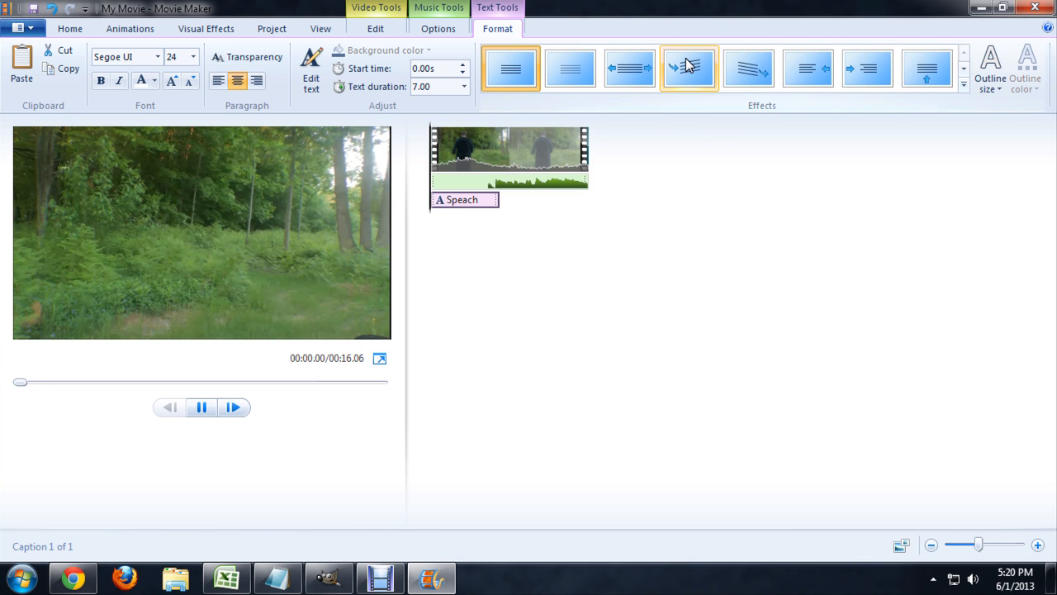
{"action": "left_click", "coordinate": [689, 68]}
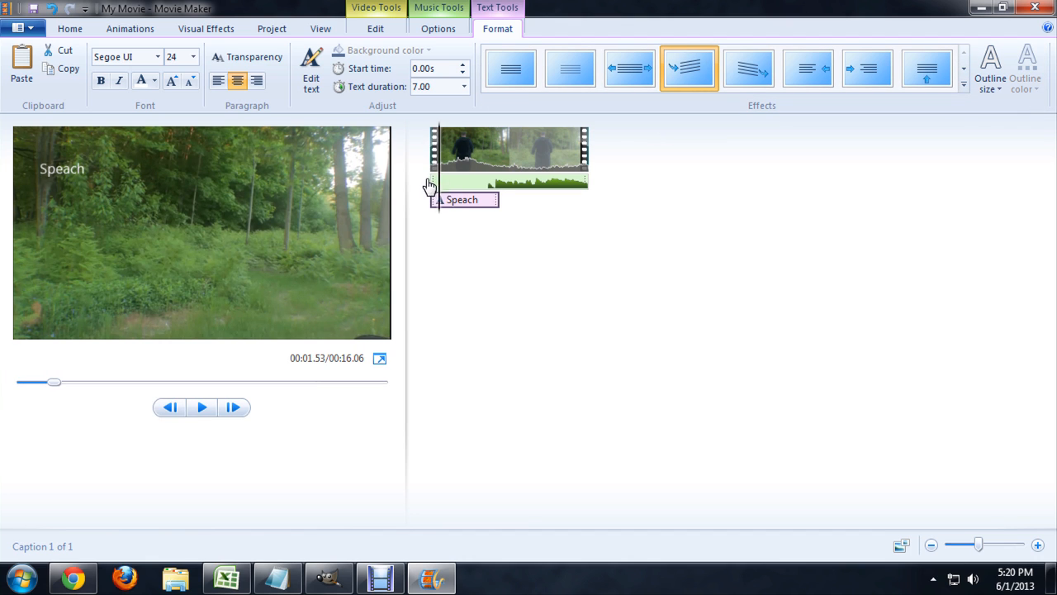
- Play the forest clip from the beginning to watch the animated caption, then return to Home
{"action": "left_click", "coordinate": [202, 406]}
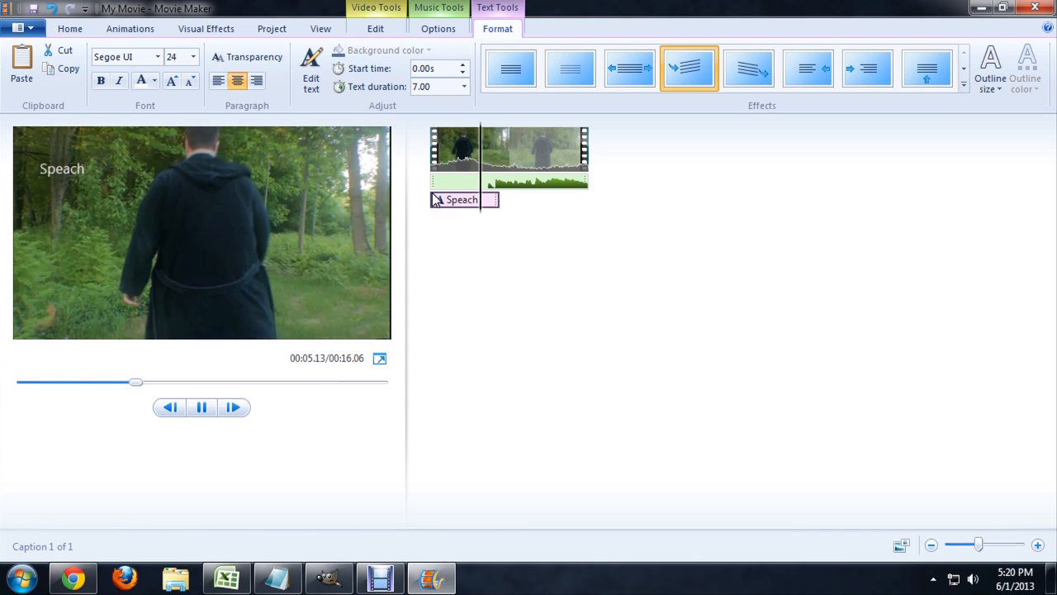
{"action": "left_click", "coordinate": [69, 28]}
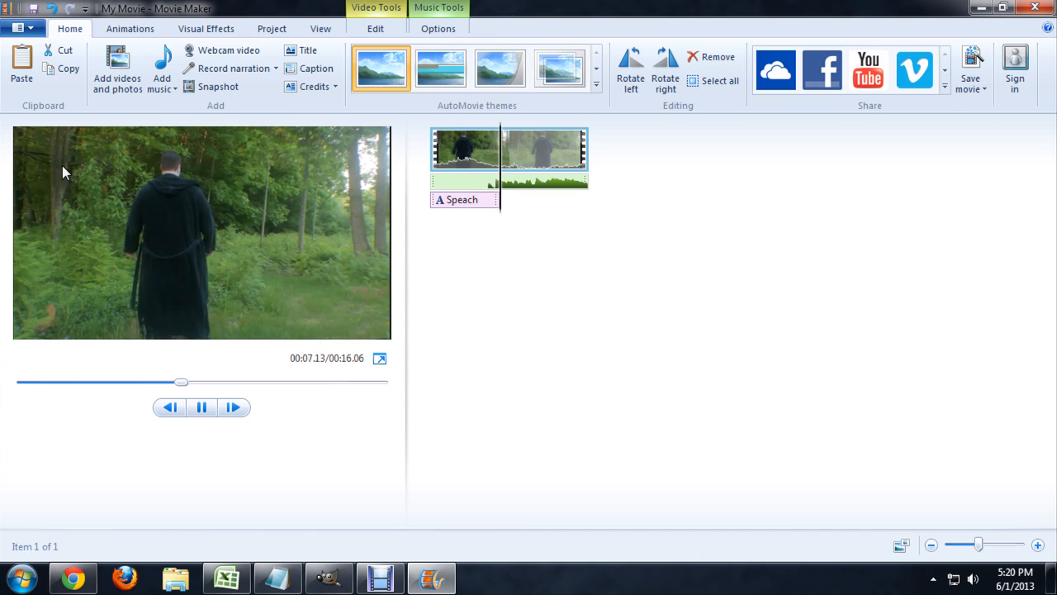